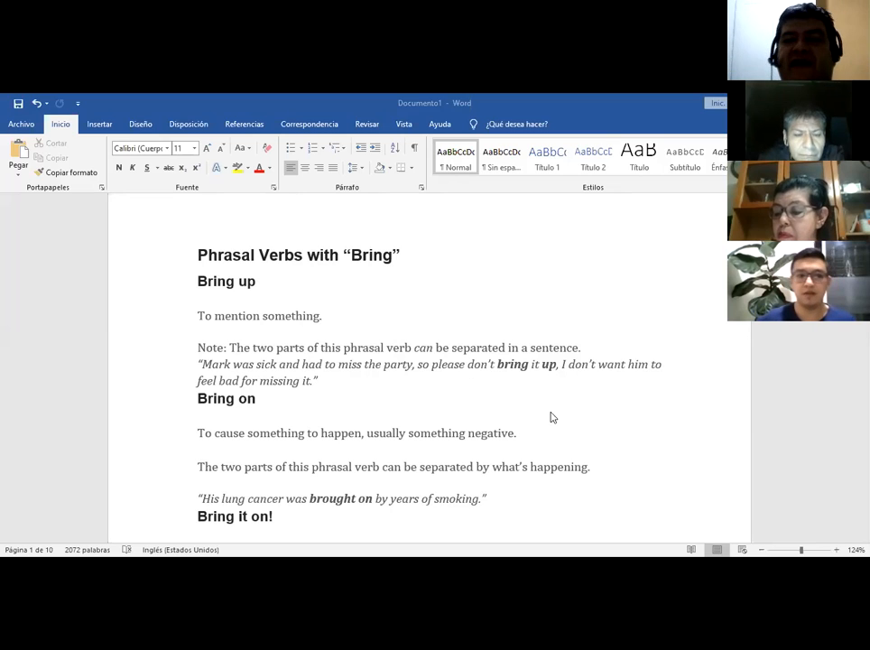
mouse_move(414, 250)
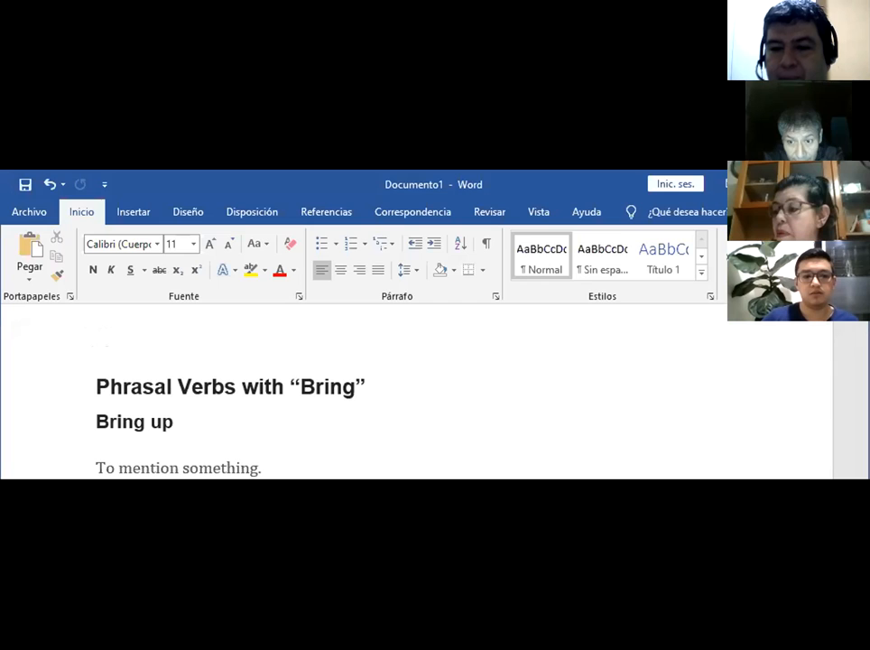
Scroll past the 'Bring it on!' entry to the 'Phrasal Verbs with Call' heading
scroll("down", 3)
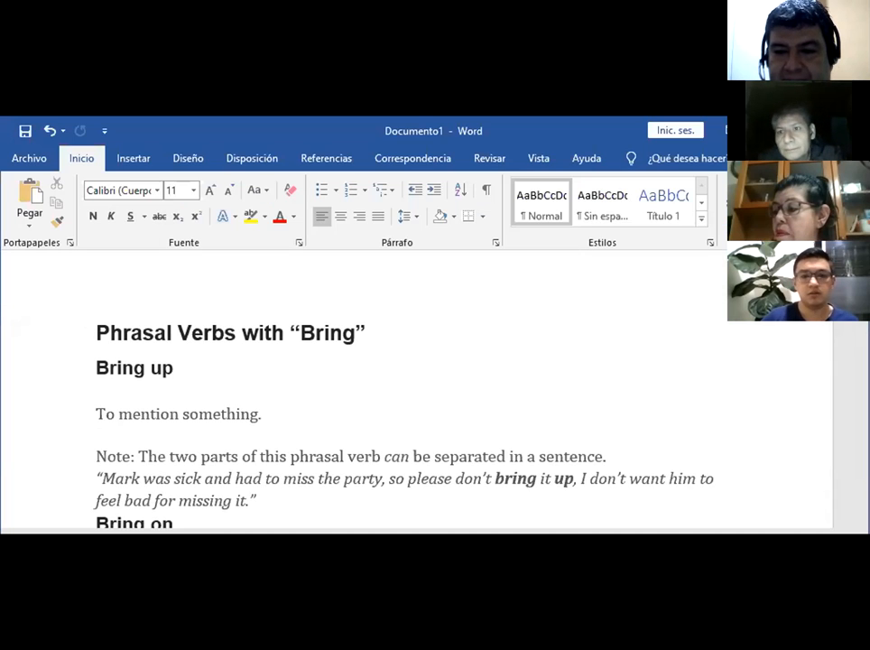
scroll("down", 3)
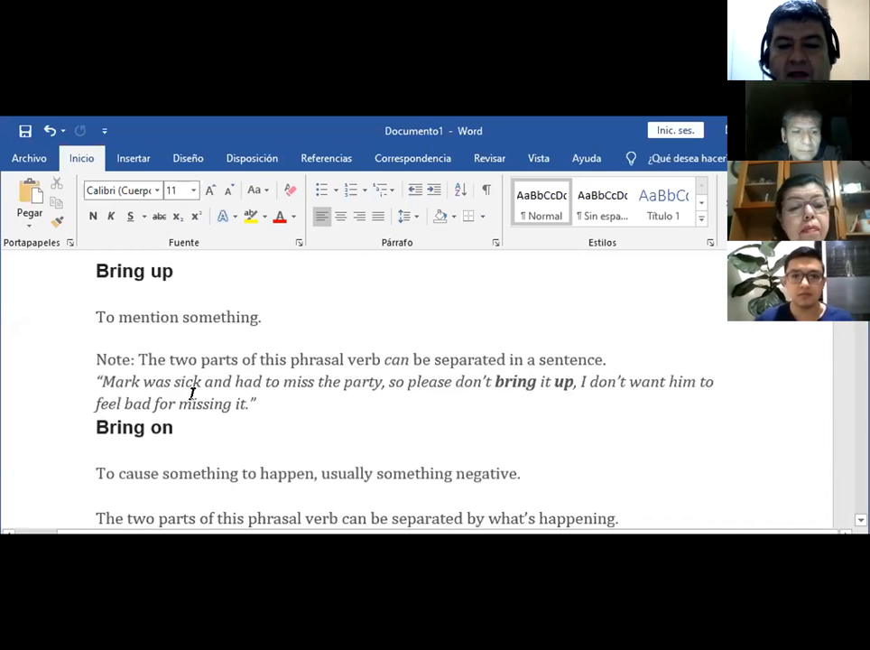
scroll("down", 3)
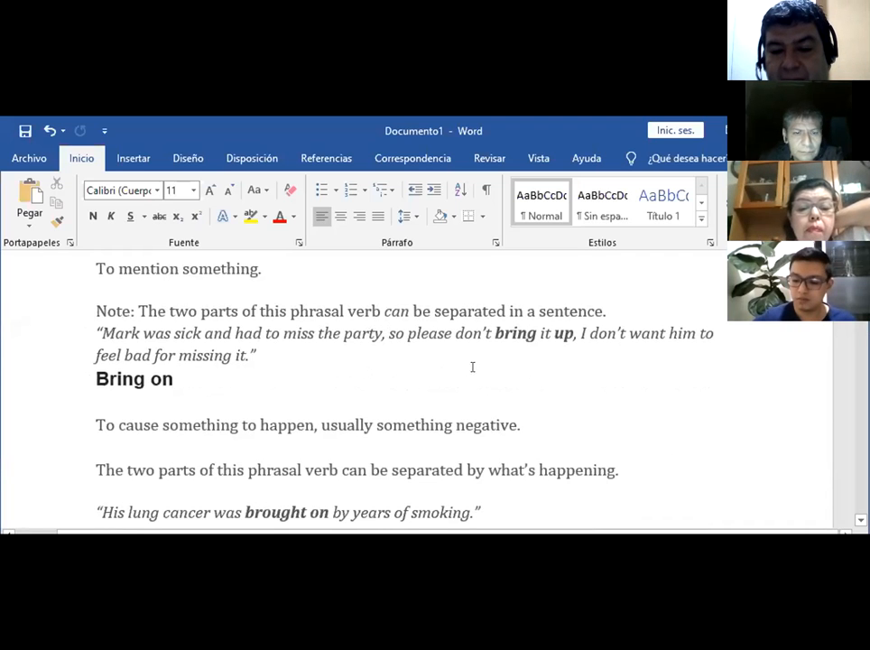
scroll("down", 3)
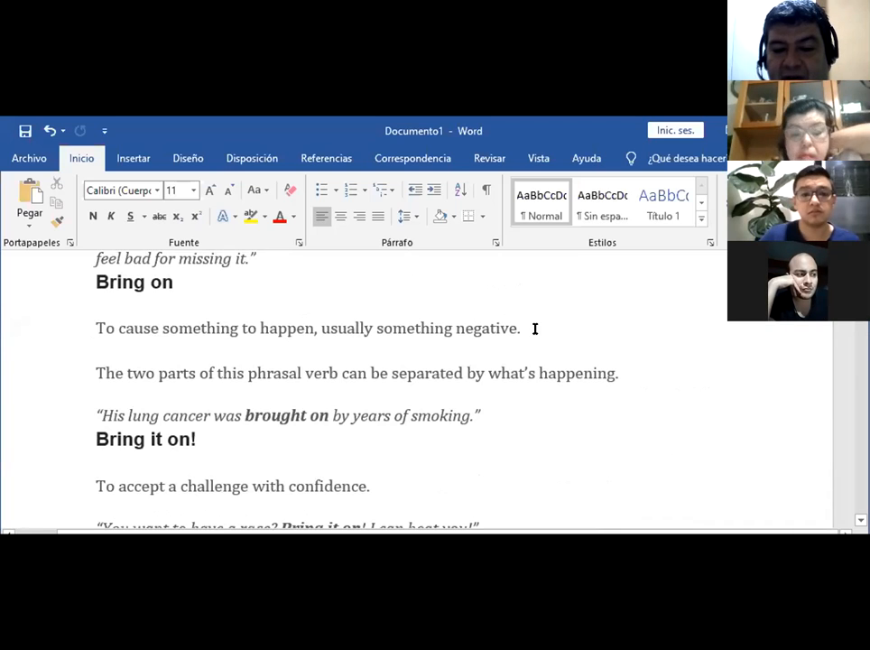
mouse_move(132, 380)
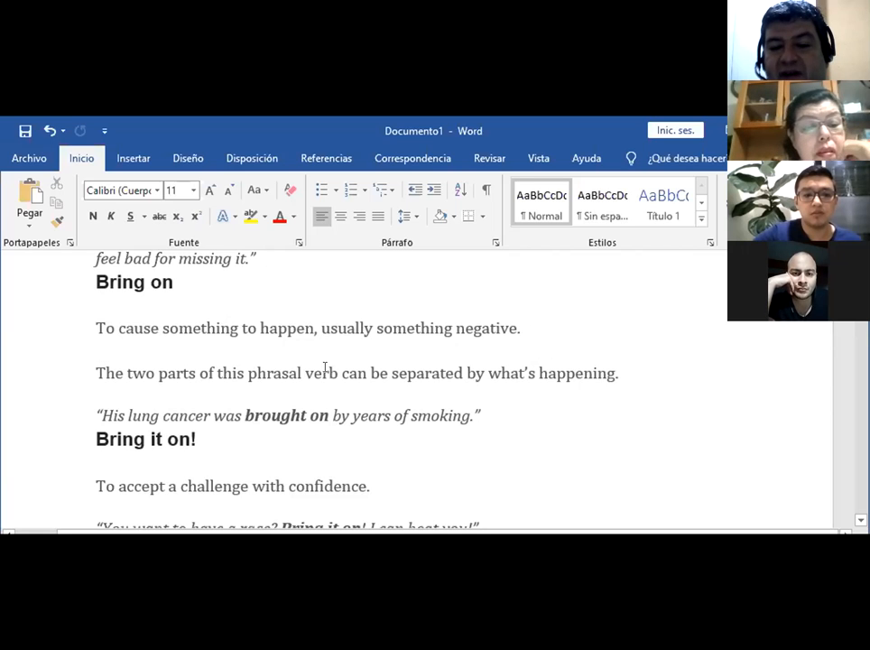
mouse_move(663, 406)
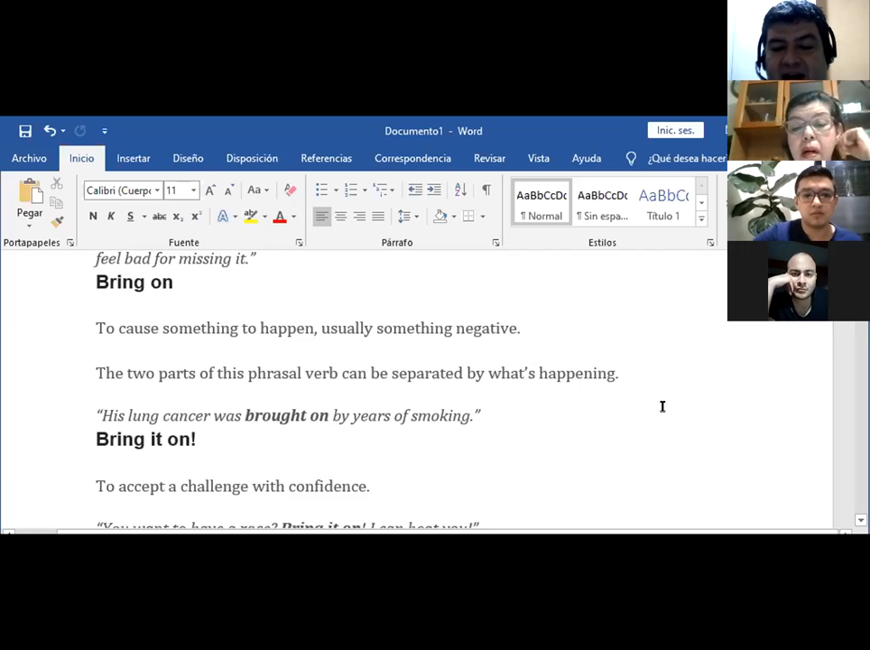
scroll("down", 3)
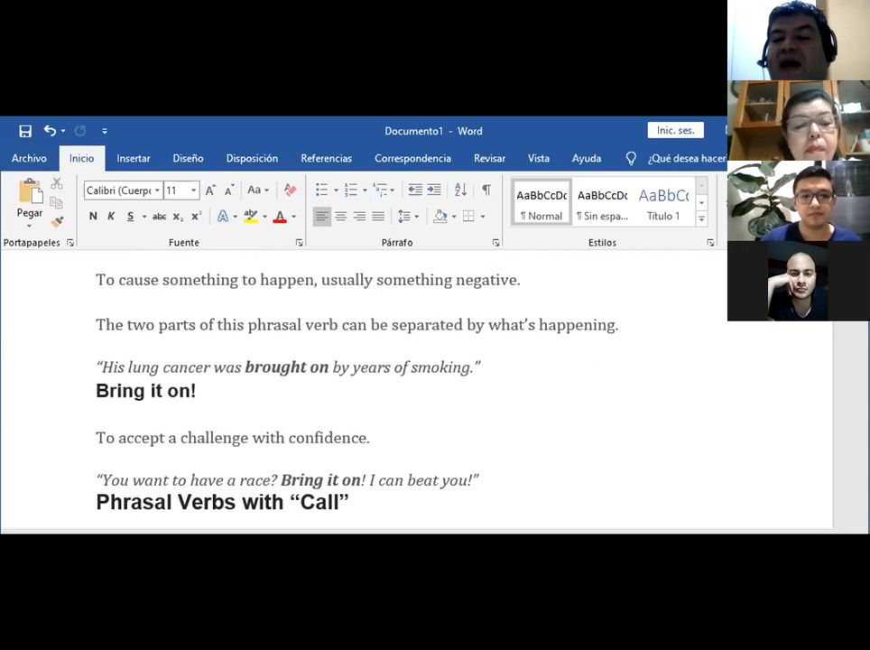
Scroll back up to the 'Phrasal Verbs with Bring' heading showing Bring up and Bring on
scroll("down", 3)
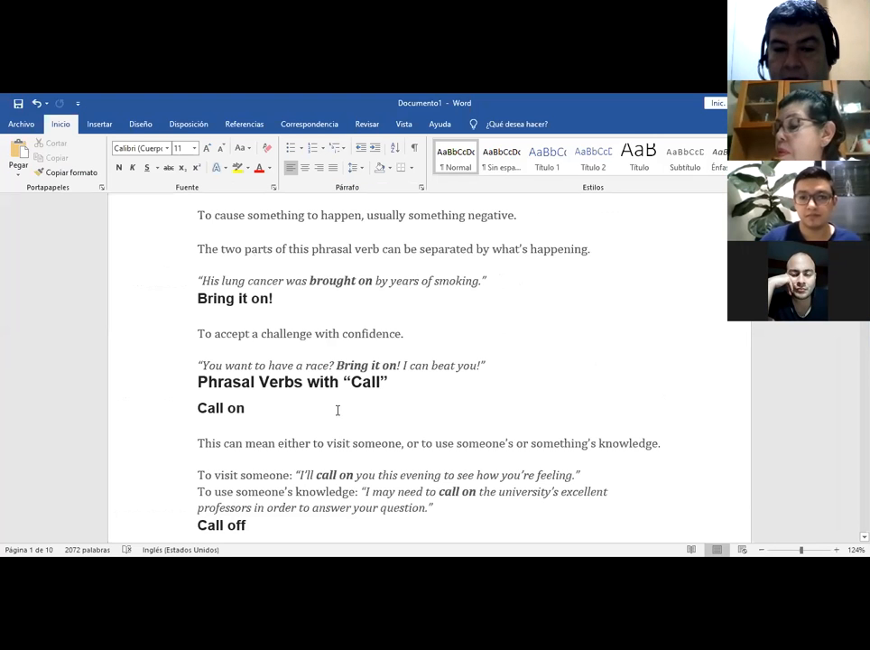
scroll("up", 3)
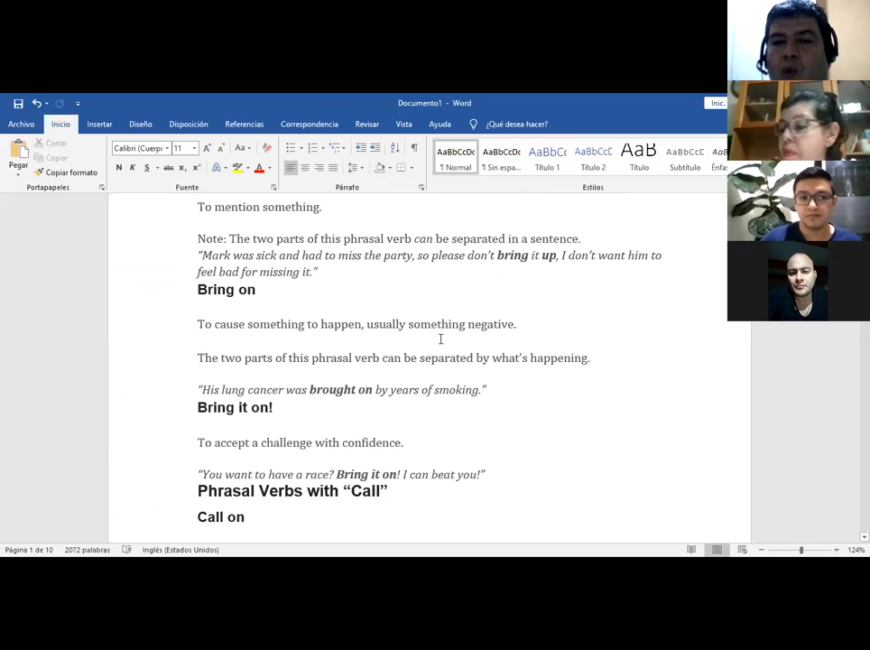
scroll("up", 3)
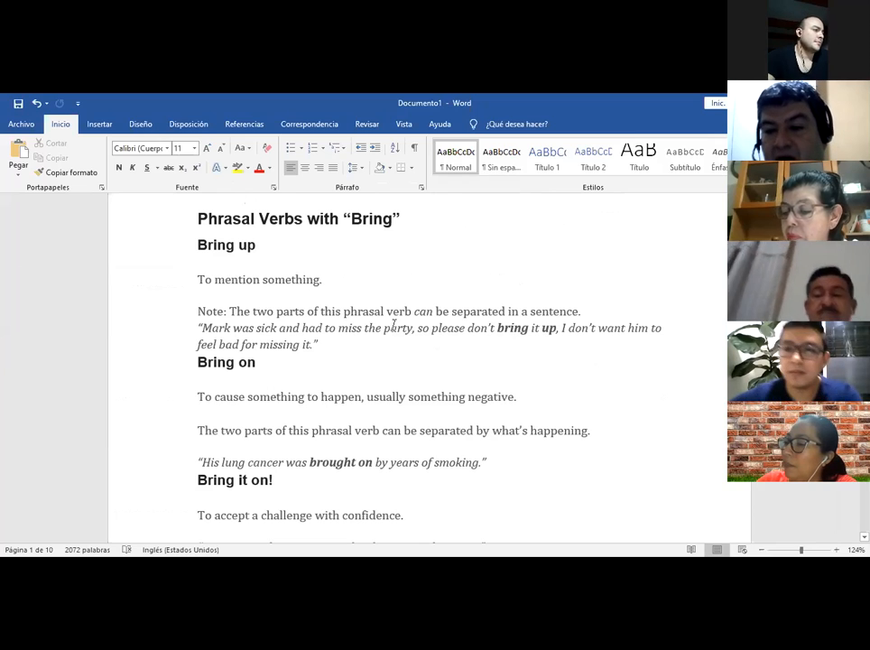
mouse_move(558, 402)
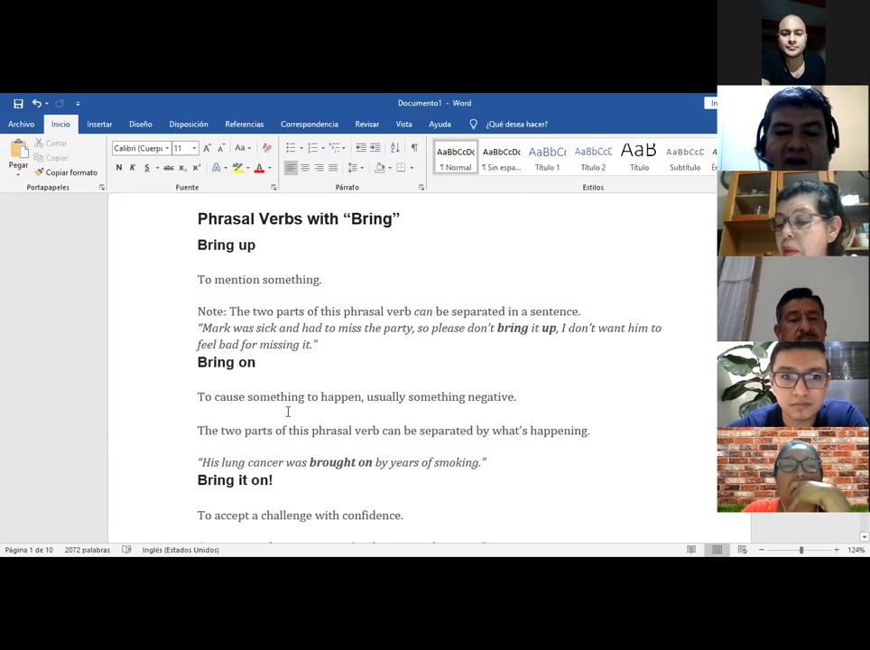
Scroll down to the 'Bring it on!' entry and place the cursor at the end of its heading
scroll("down", 3)
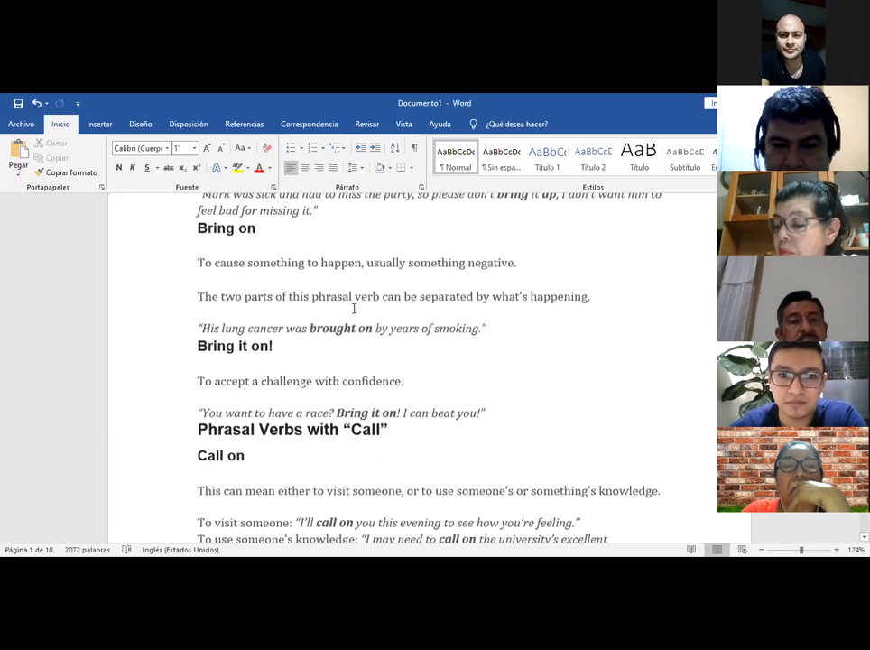
scroll("down", 3)
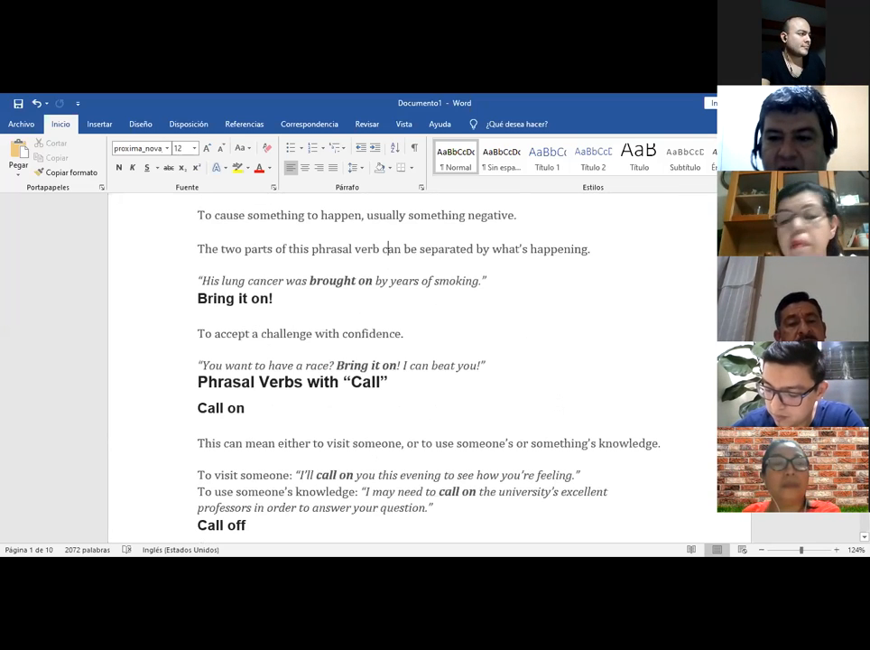
scroll("down", 3)
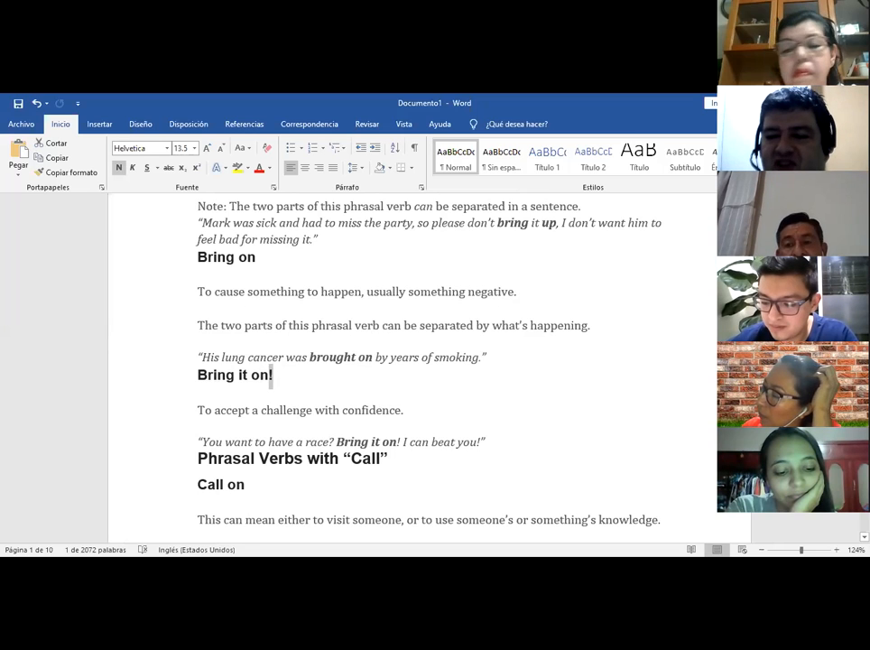
left_click(389, 458)
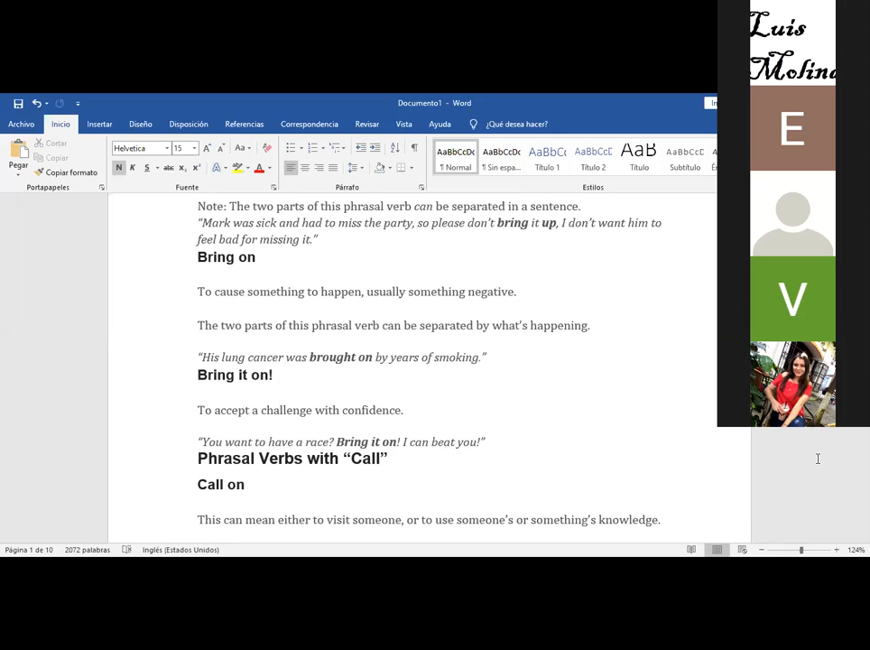
Scroll to show both 'Call on' example sentences with 'Call off' starting below
scroll("down", 3)
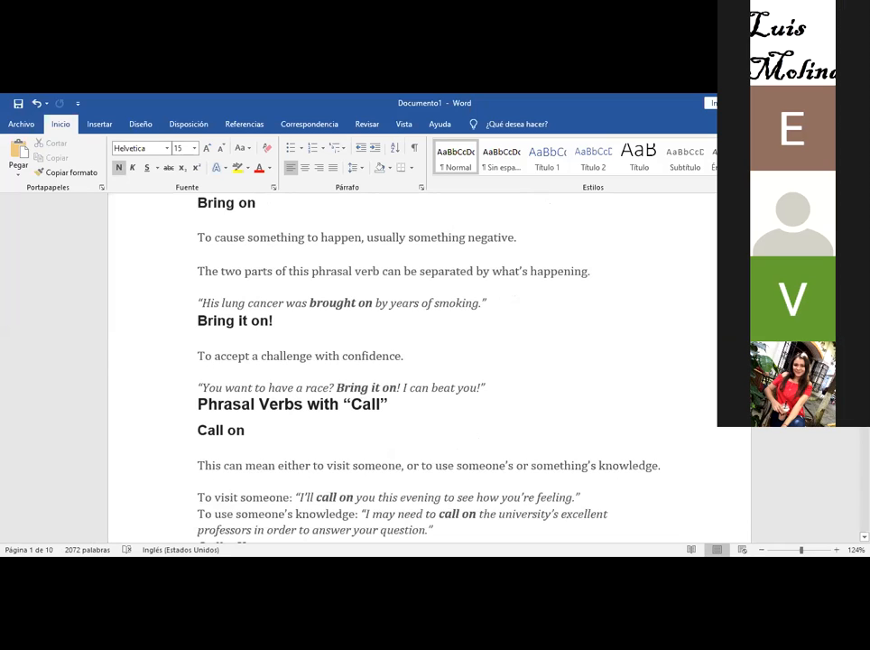
scroll("down", 3)
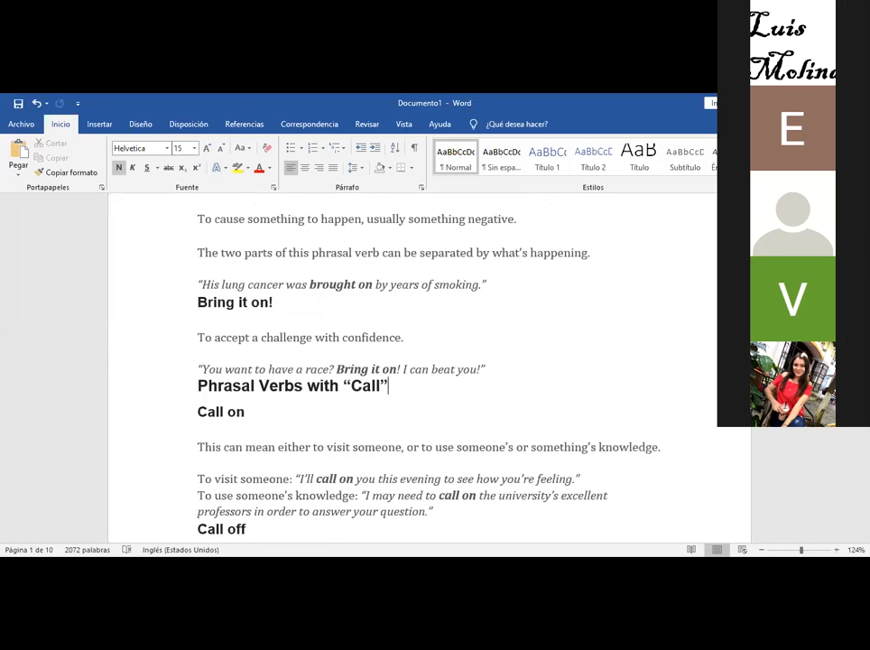
mouse_move(645, 534)
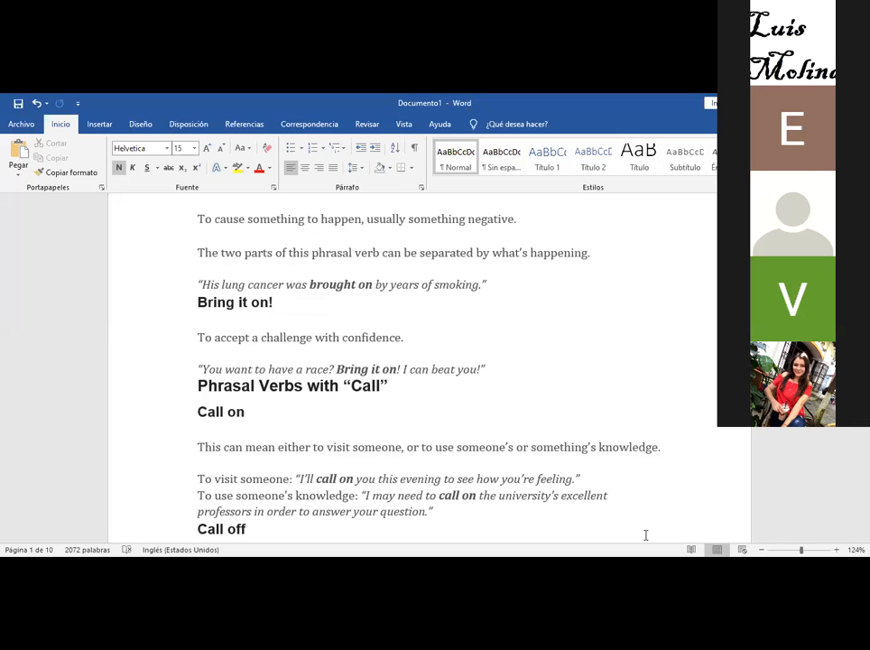
left_click(388, 386)
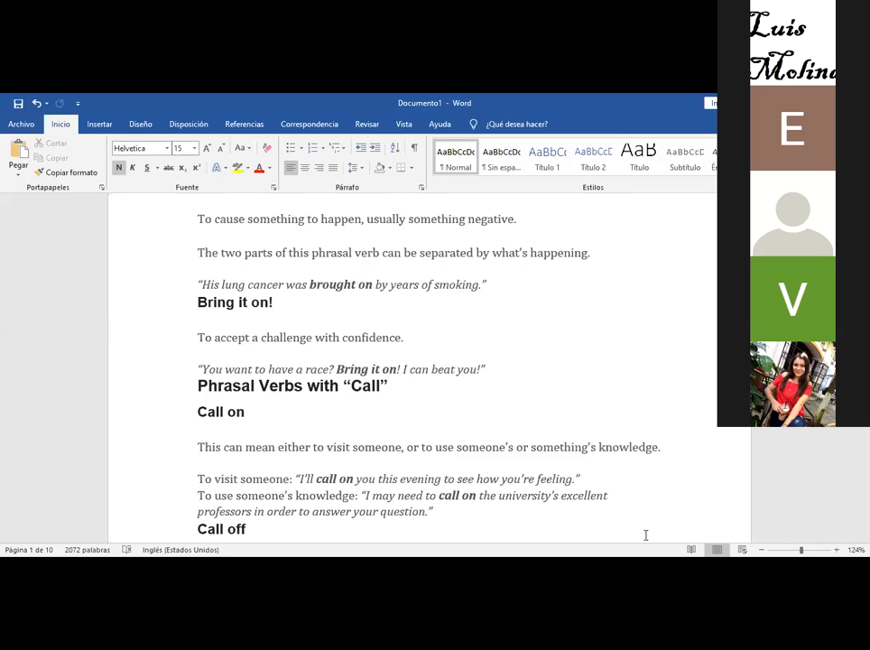
left_click(388, 385)
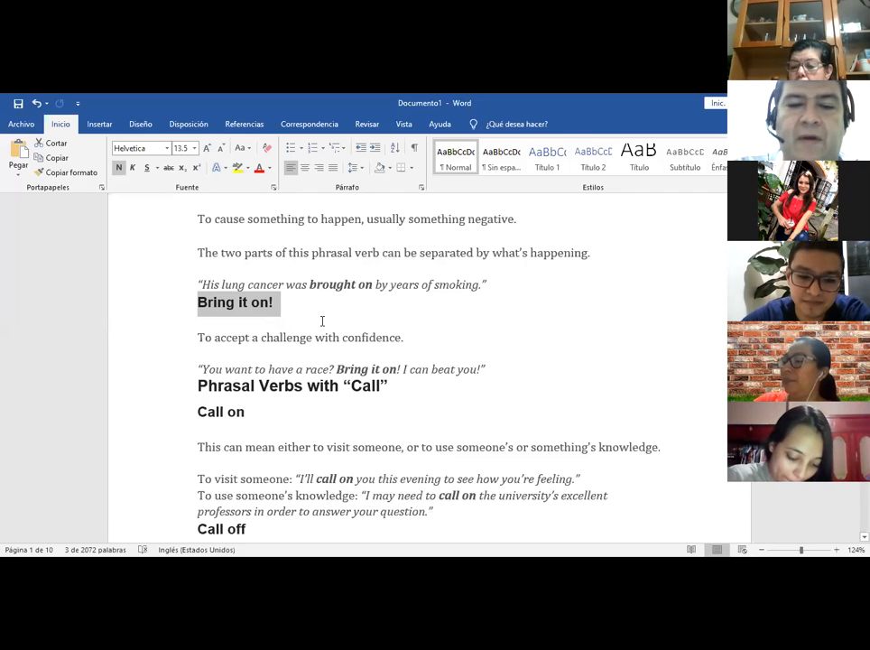
Scroll to the full 'Call off' entry and the 'Cheer on' definition
scroll("down", 3)
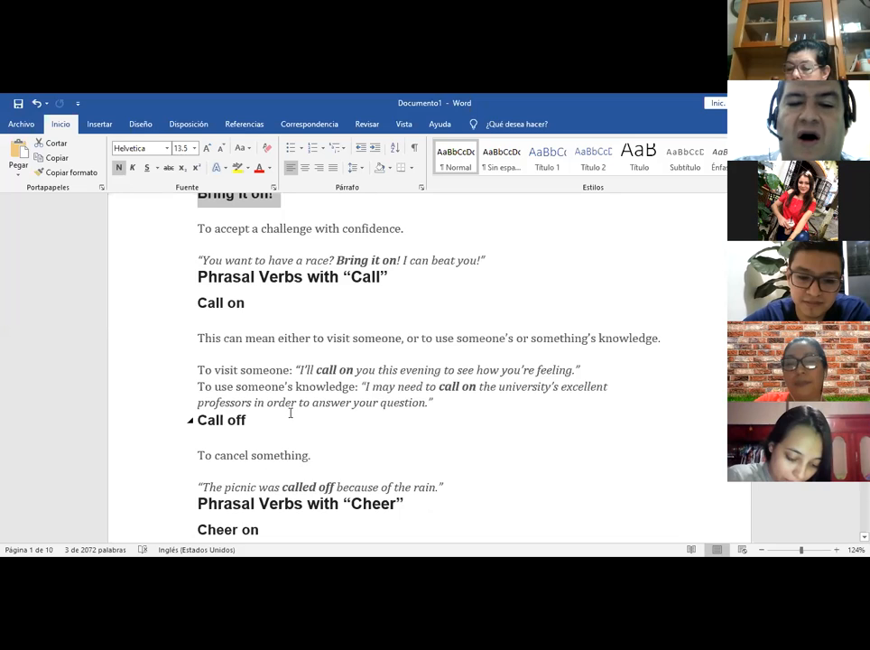
scroll("down", 3)
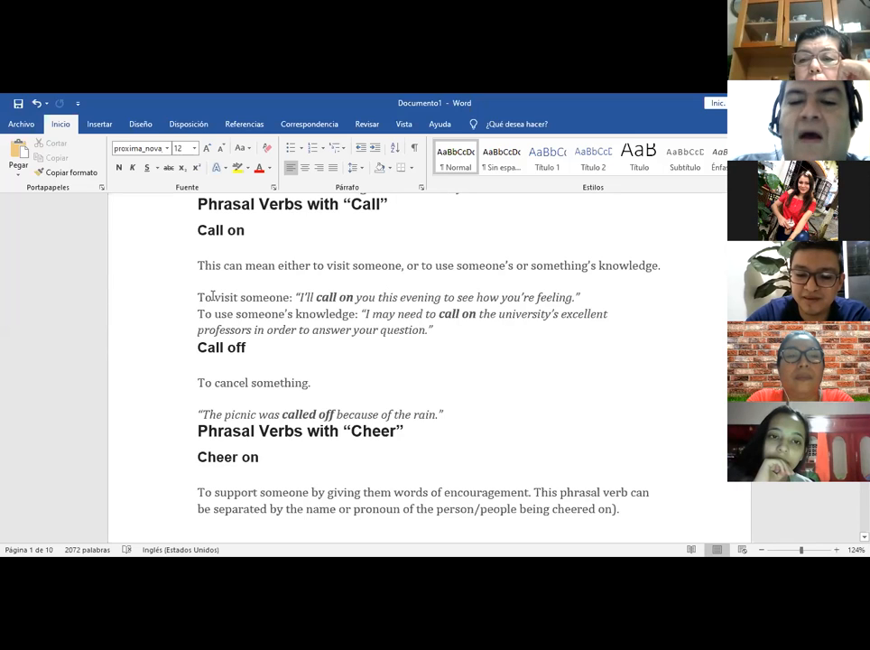
Double-click in the text, then scroll to the 'Cheer on' example and start of 'Cheer up'
double_click(224, 297)
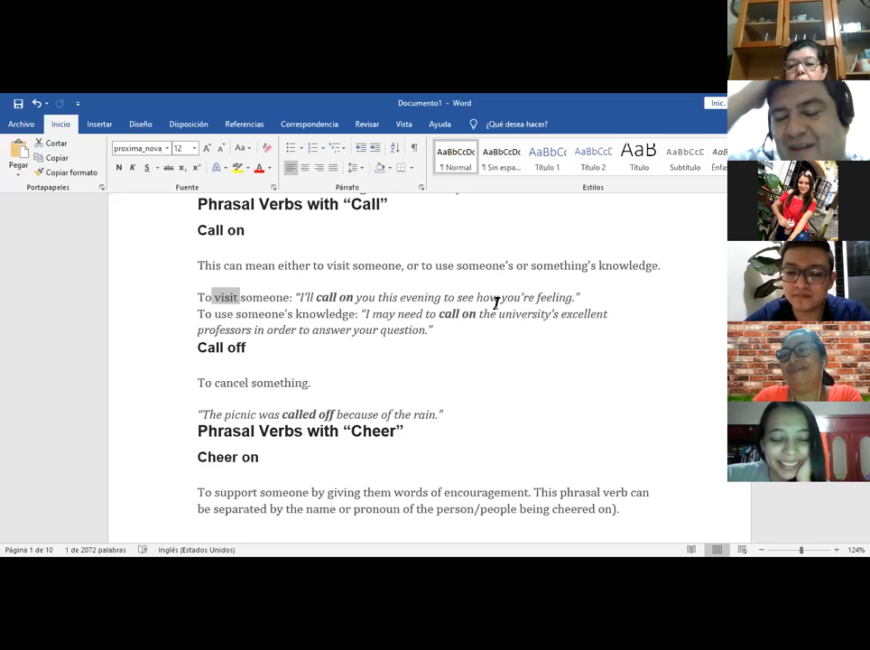
mouse_move(52, 504)
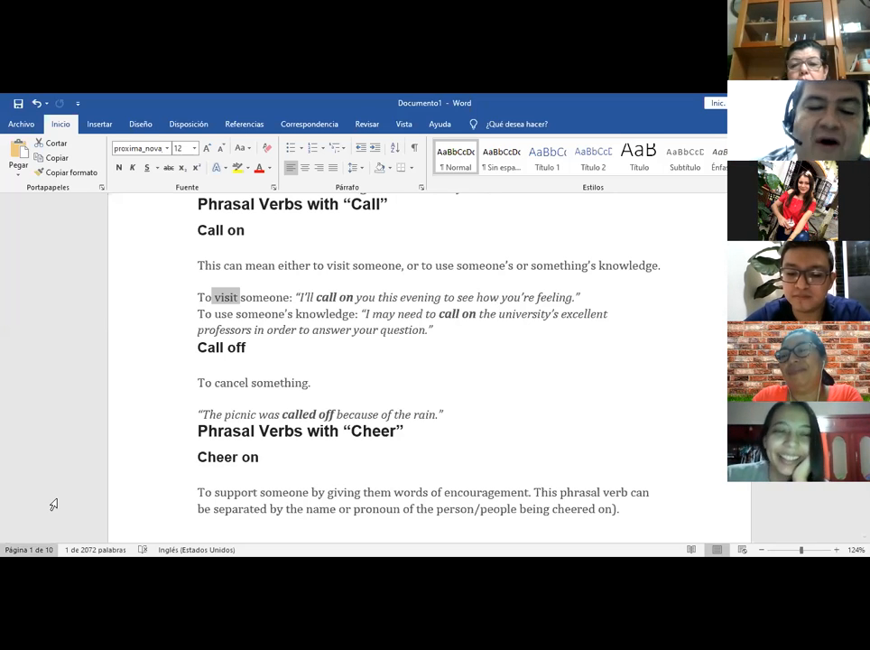
mouse_move(139, 484)
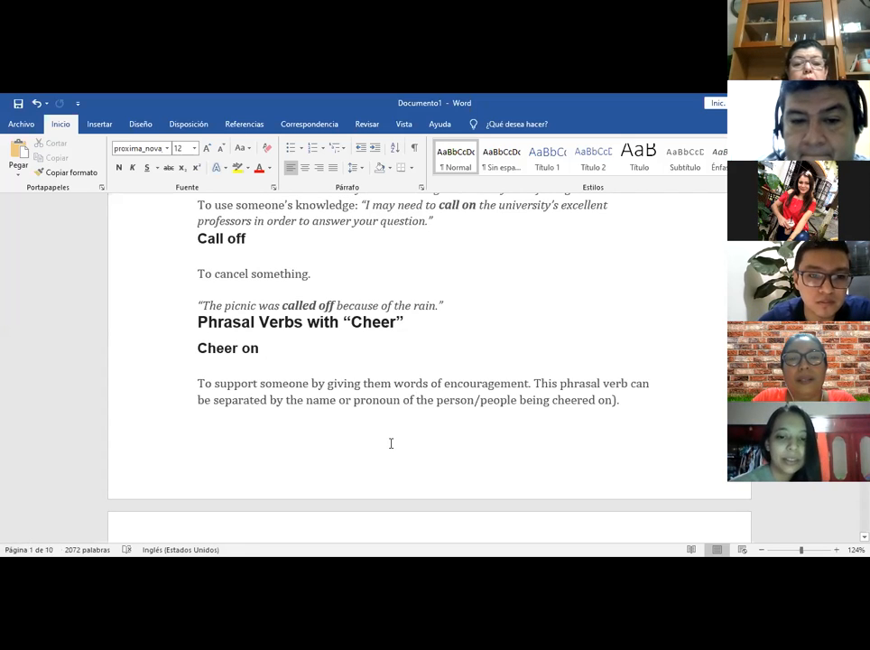
mouse_move(478, 364)
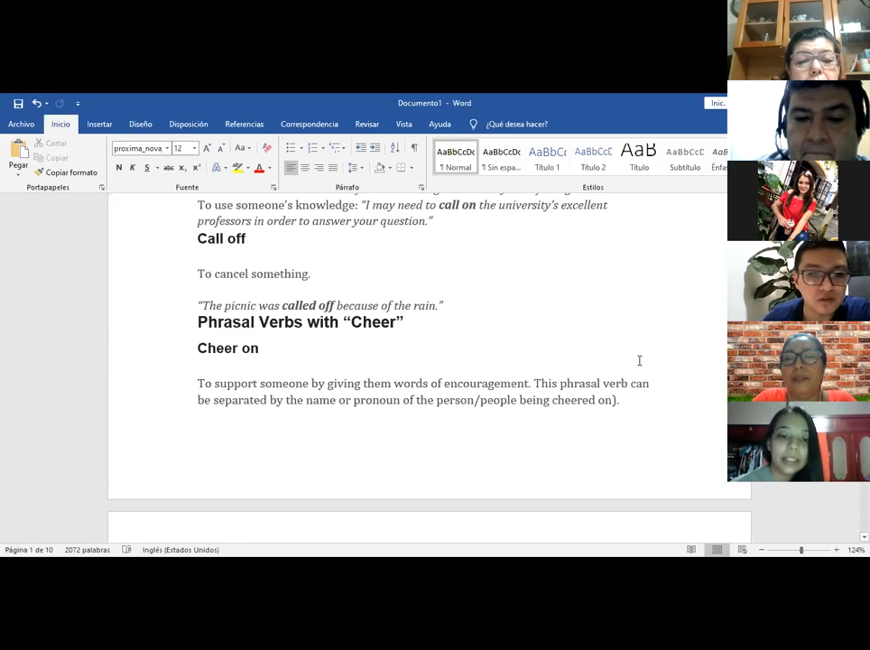
scroll("down", 3)
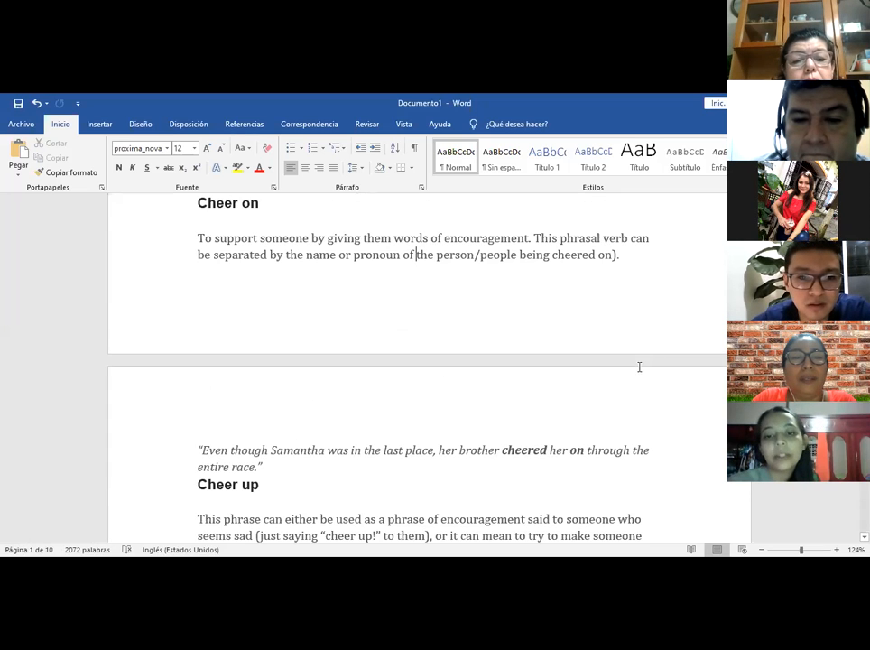
Scroll to page 2 showing the full 'Cheer up' entry and 'Come up (with something)'
scroll("down", 3)
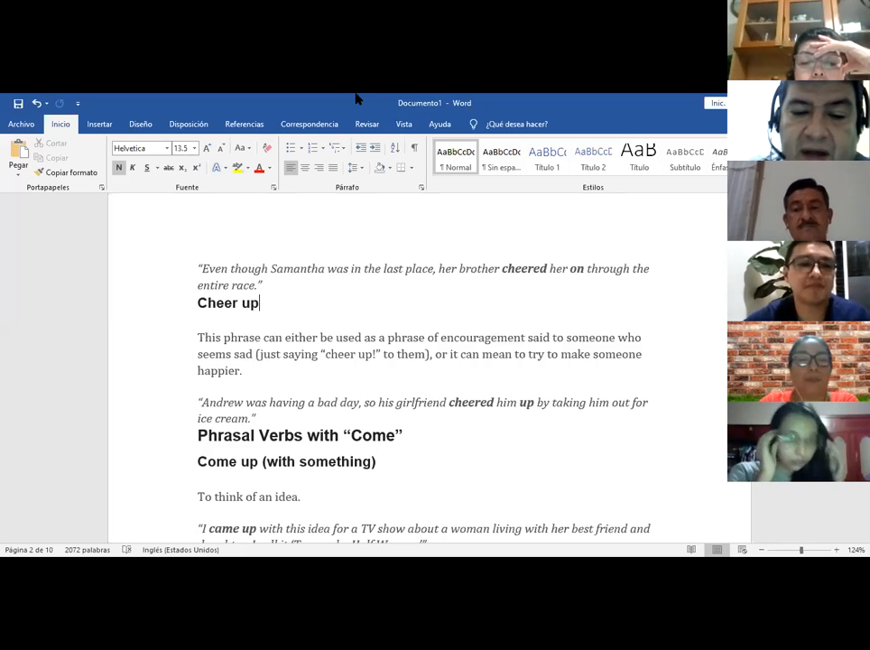
mouse_move(131, 459)
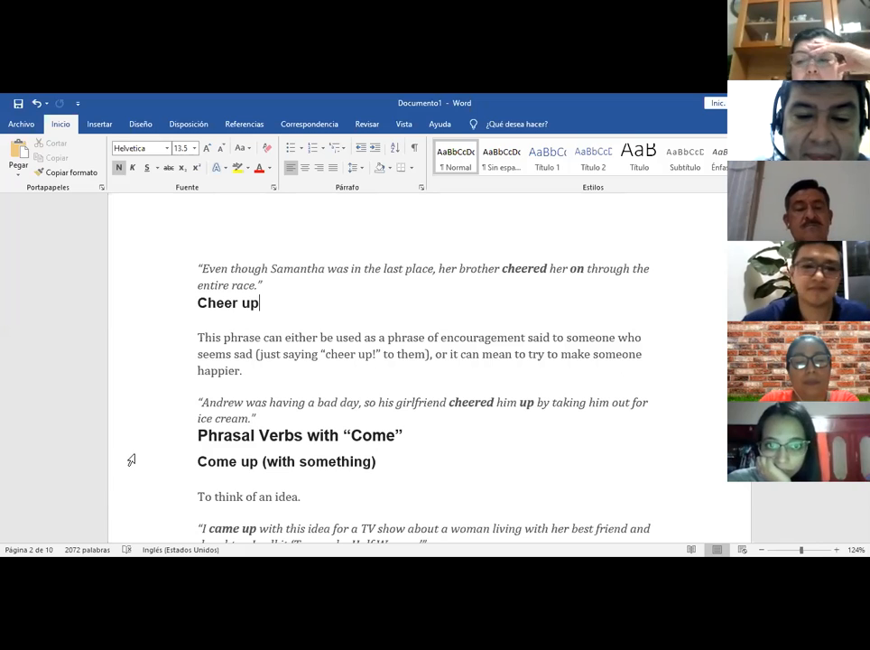
scroll("down", 3)
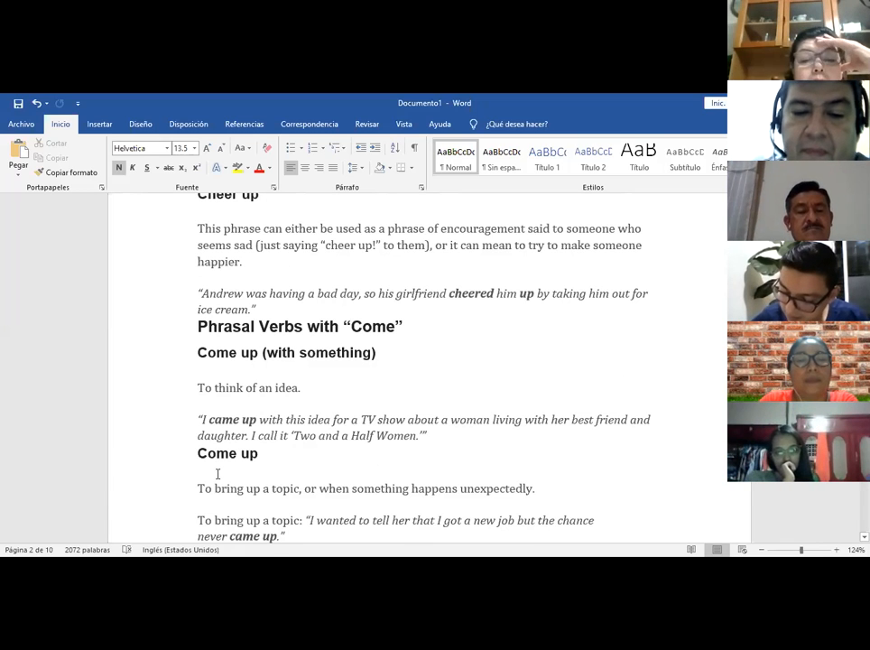
scroll("down", 3)
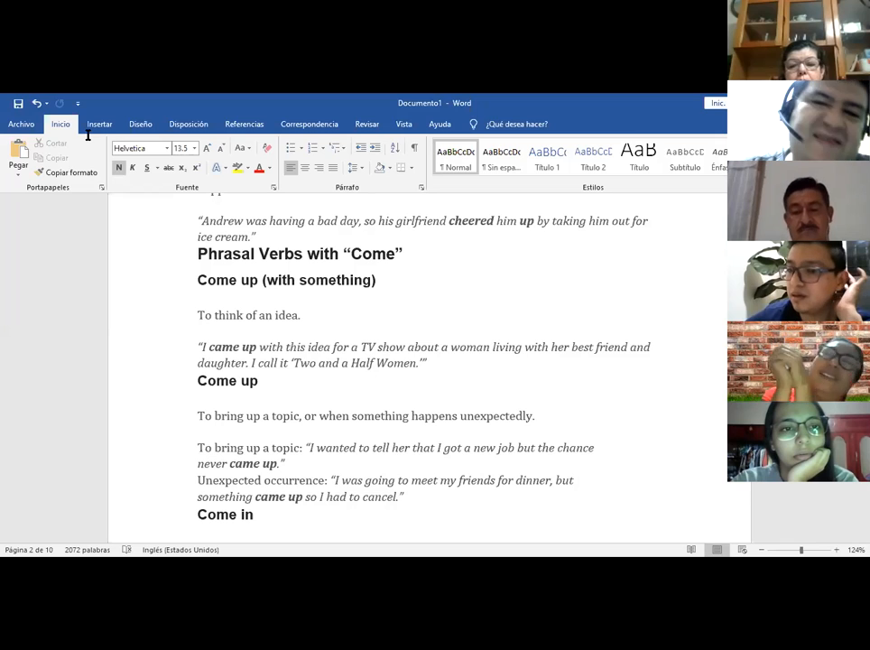
mouse_move(492, 551)
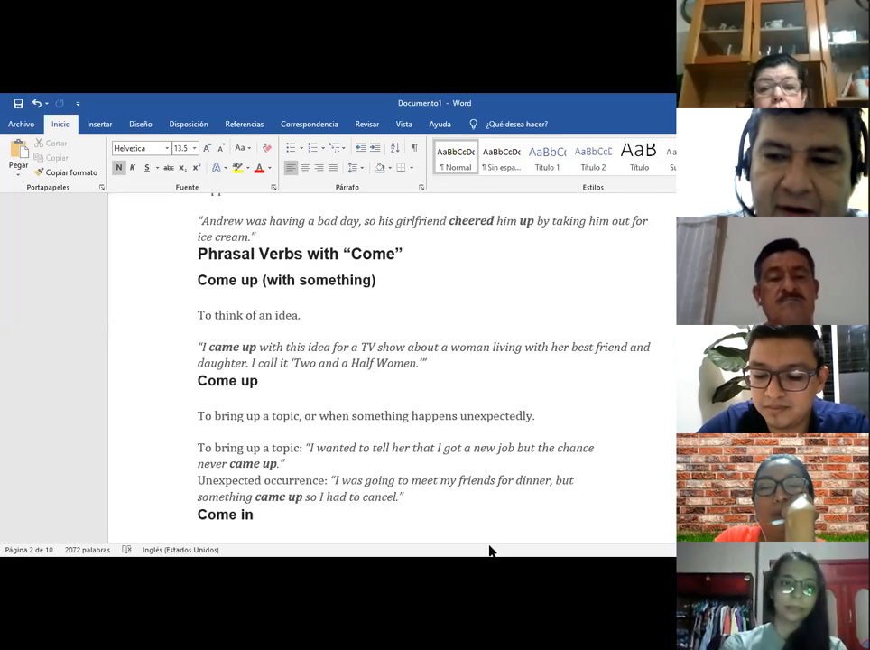
mouse_move(585, 165)
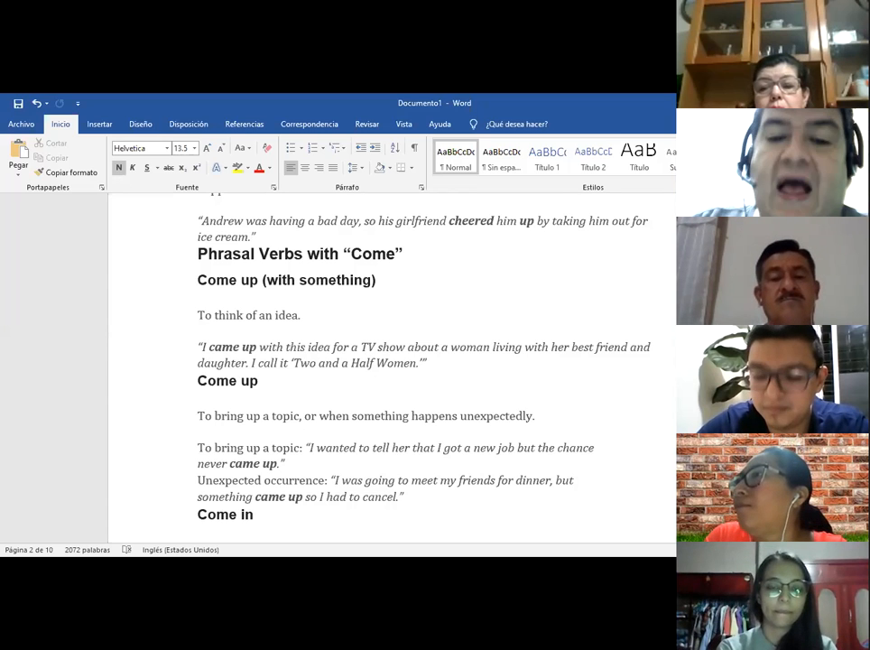
Select the 'Come up' heading for class discussion
double_click(227, 381)
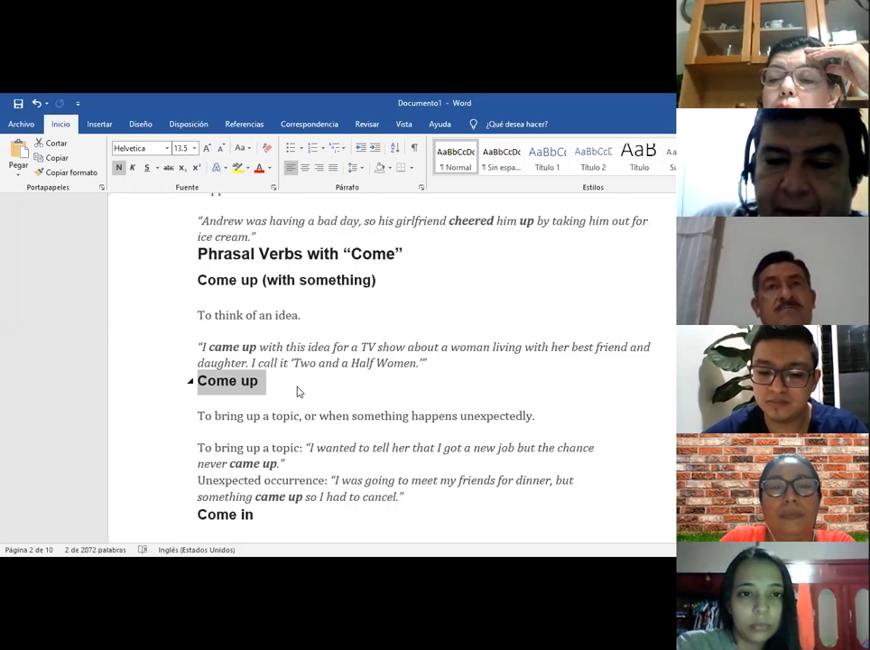
Scroll through 'Come in' and 'Come across' to 'Come forward' and the Cut section
scroll("down", 3)
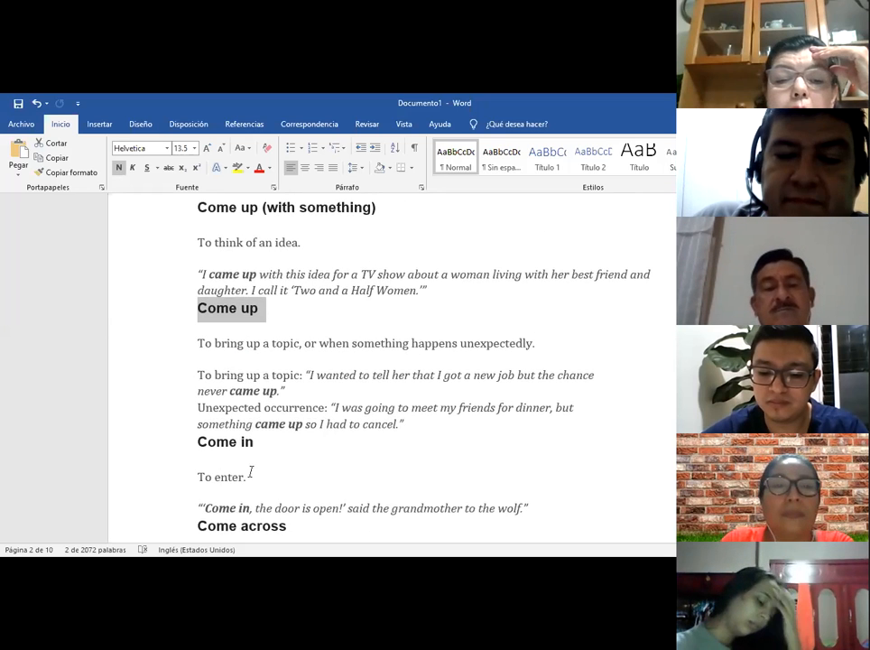
scroll("down", 3)
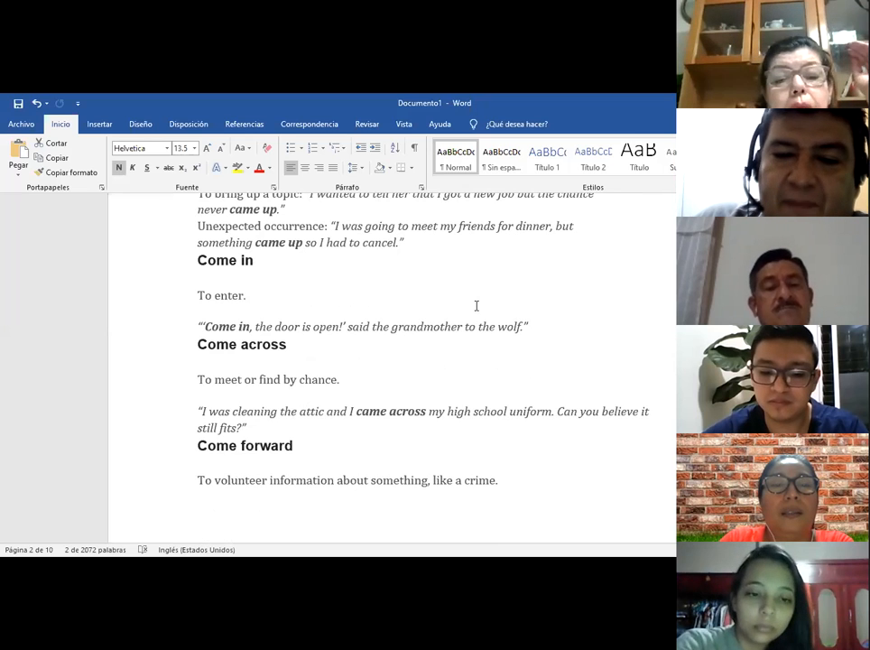
mouse_move(176, 487)
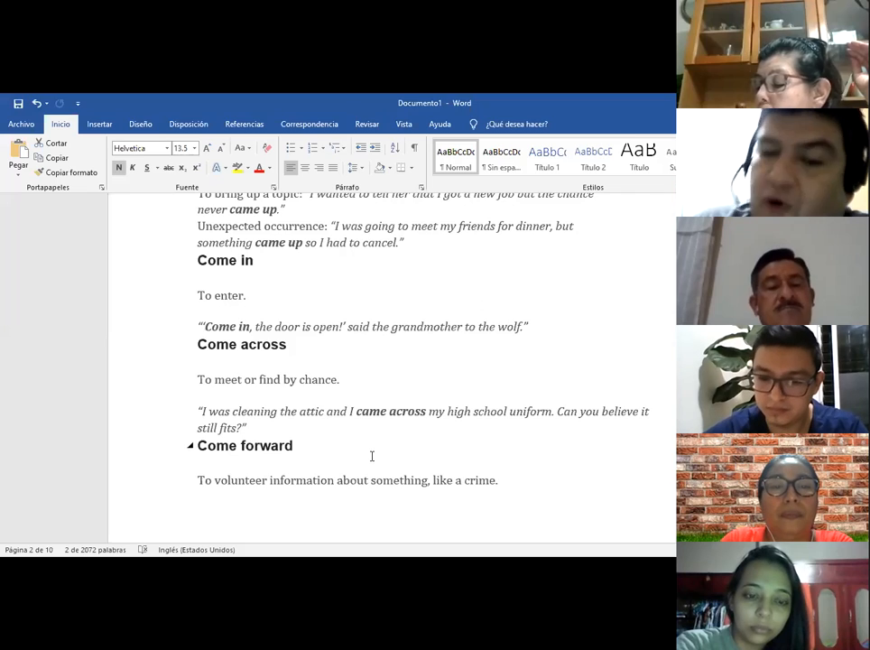
scroll("down", 3)
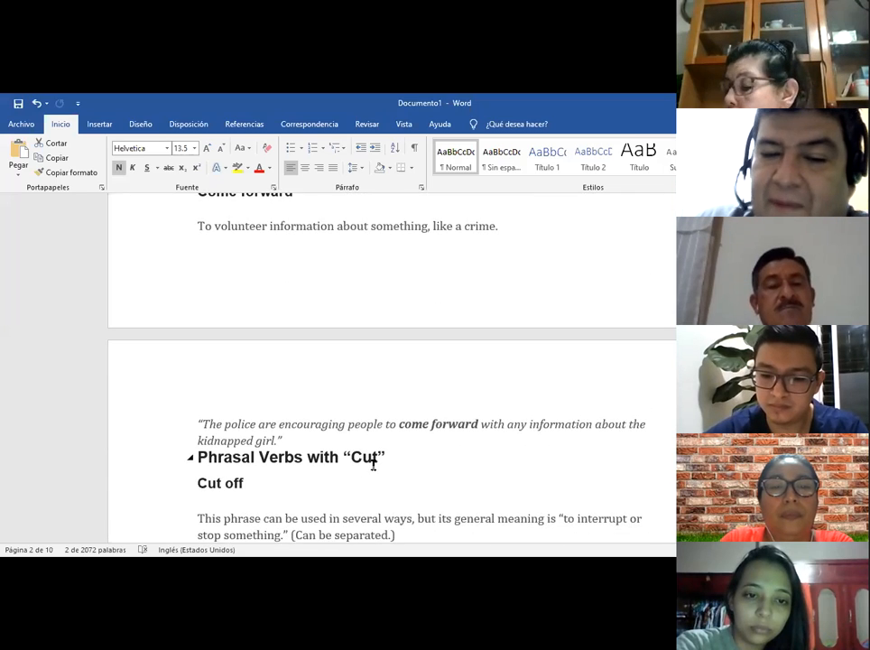
Scroll to page 10 of 10 showing the 'Work out' and 'Work (something) out' entries
scroll("down", 3)
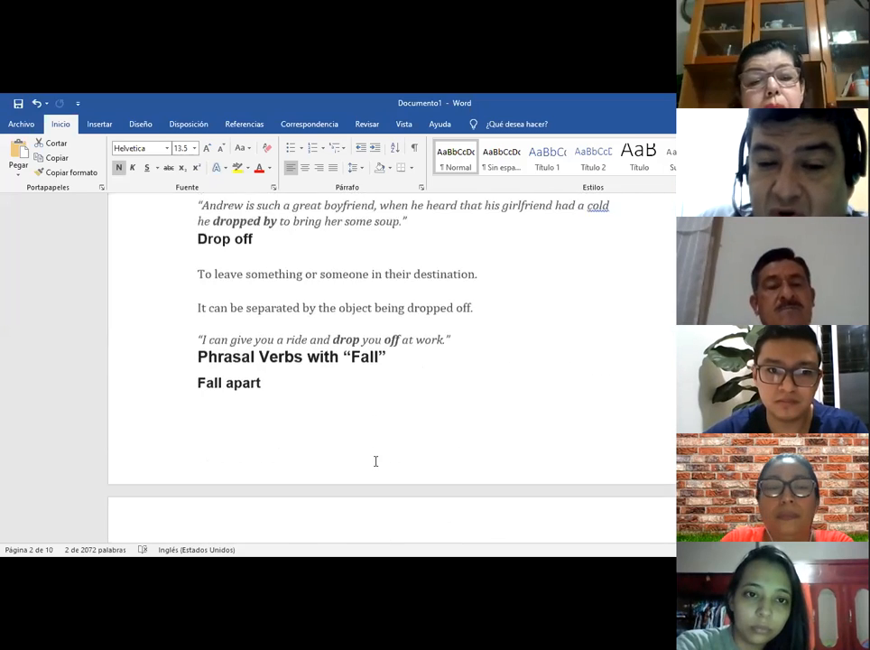
scroll("down", 3)
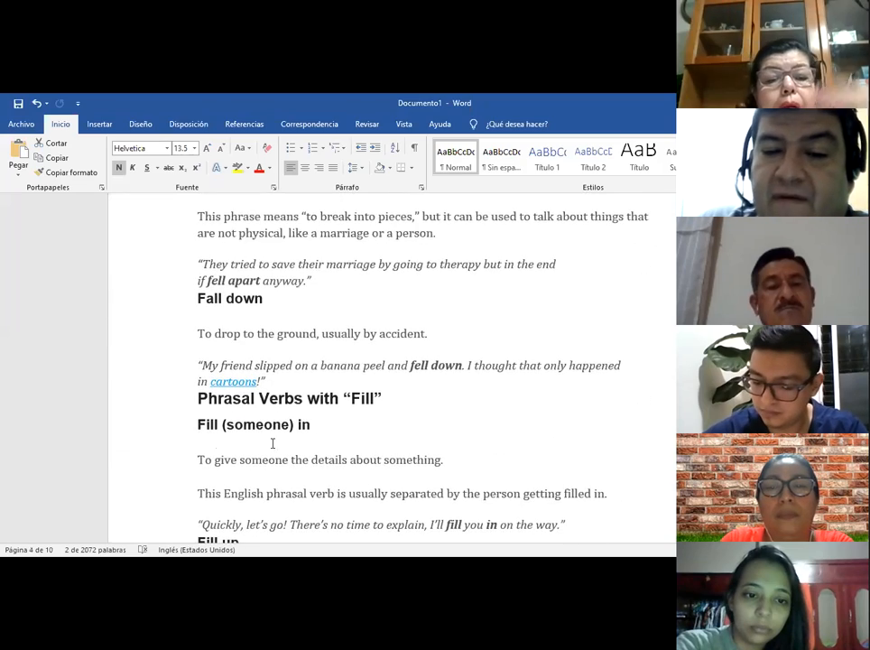
scroll("down", 3)
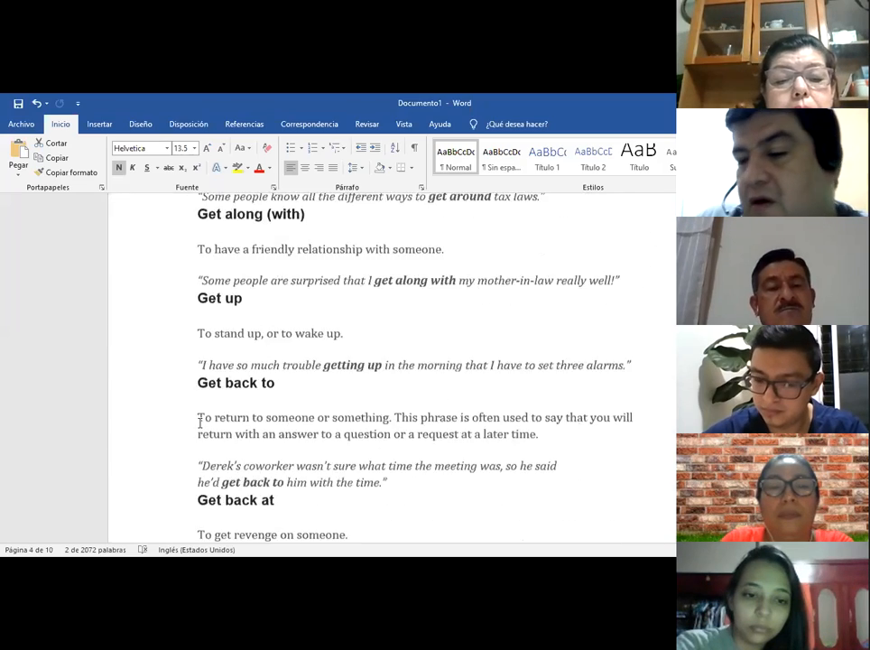
scroll("down", 3)
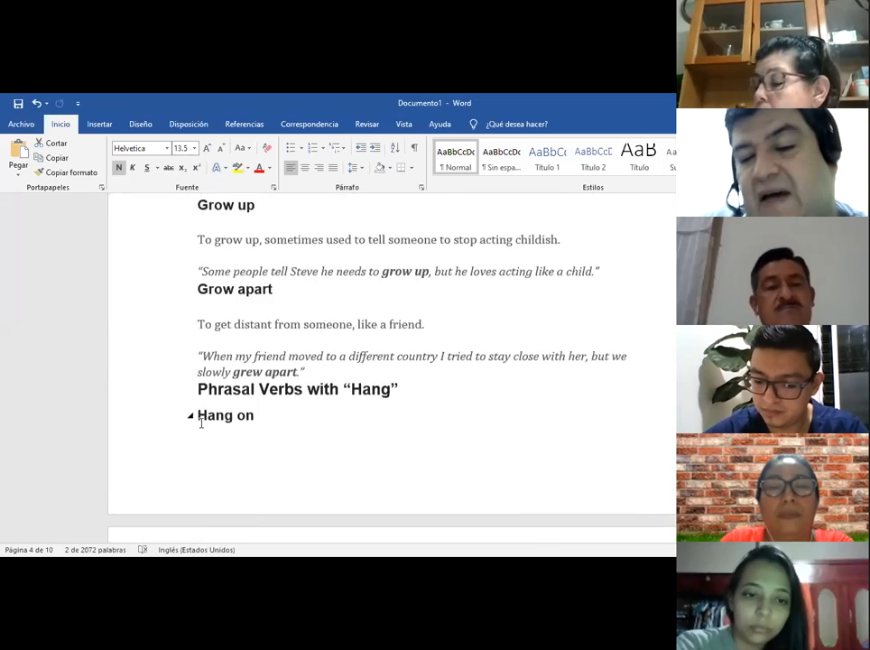
scroll("down", 3)
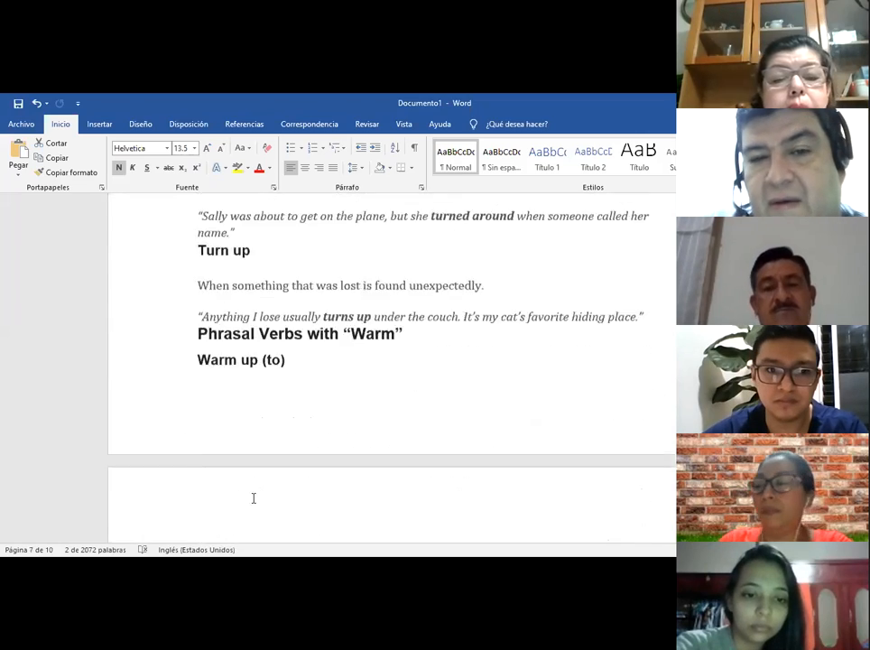
scroll("down", 3)
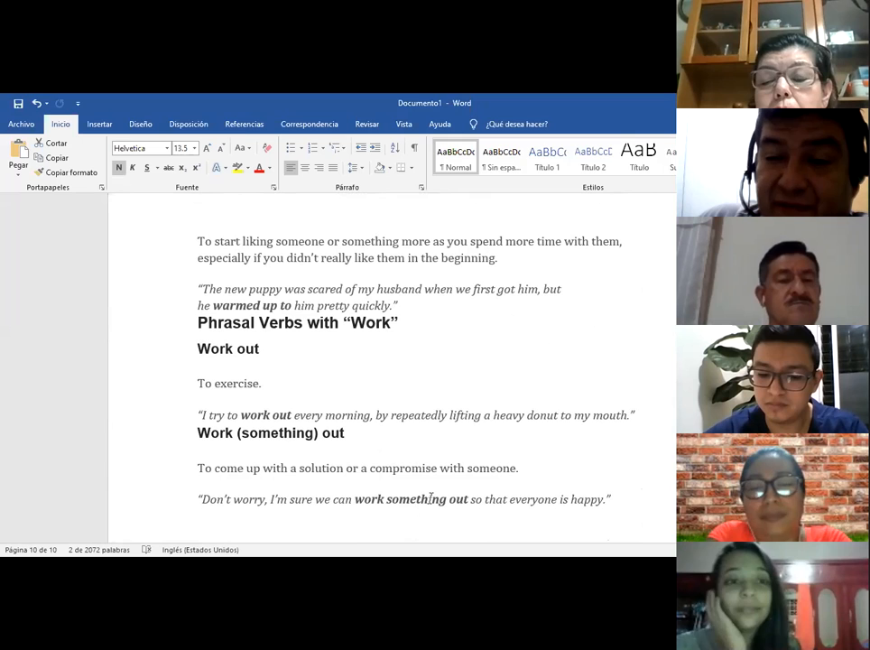
mouse_move(494, 178)
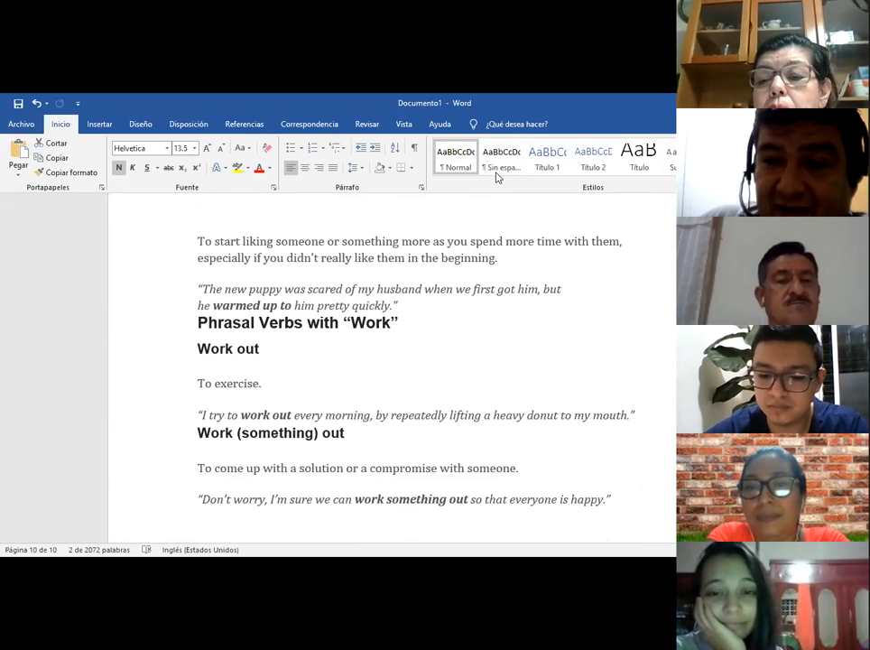